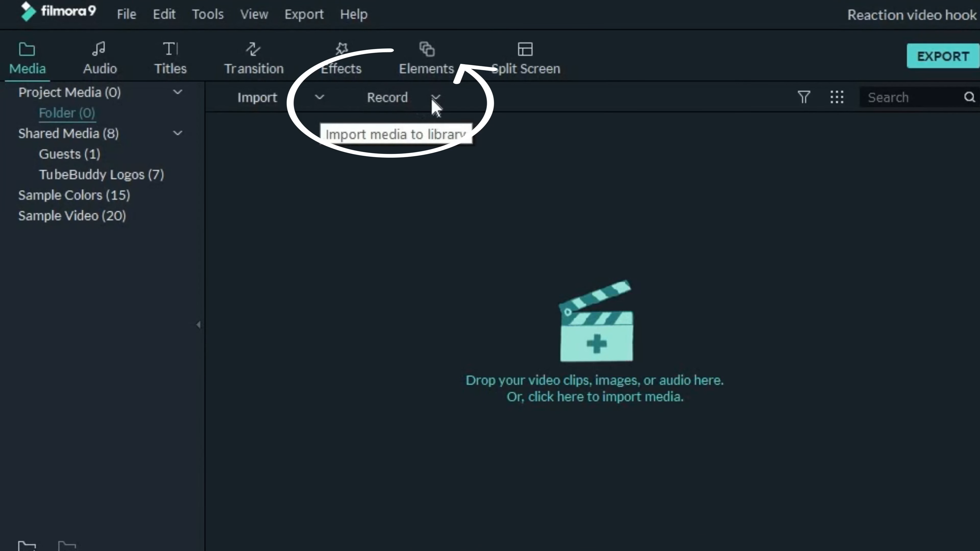
Reveal the Record menu listing Record from Webcam, Record PC Screen and Record Voiceover
left_click(435, 97)
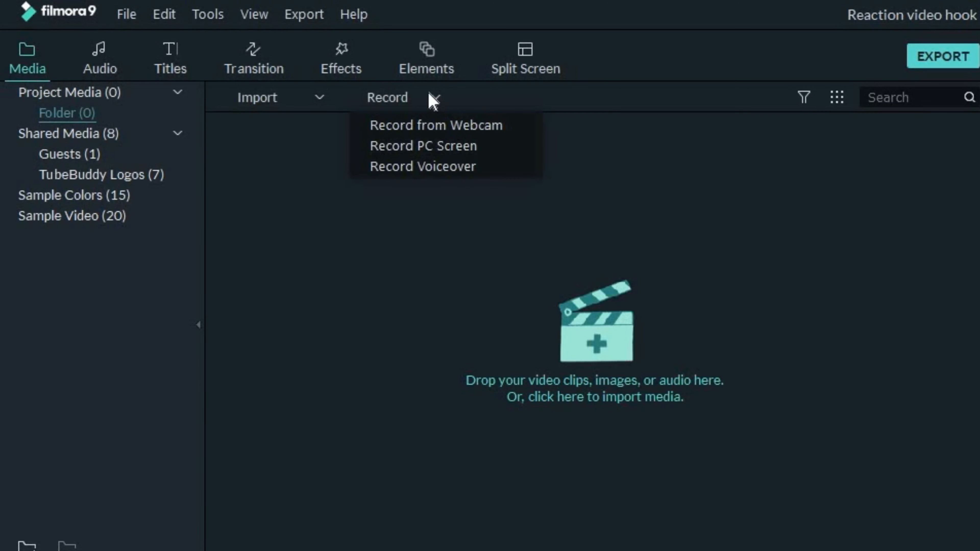
mouse_move(424, 145)
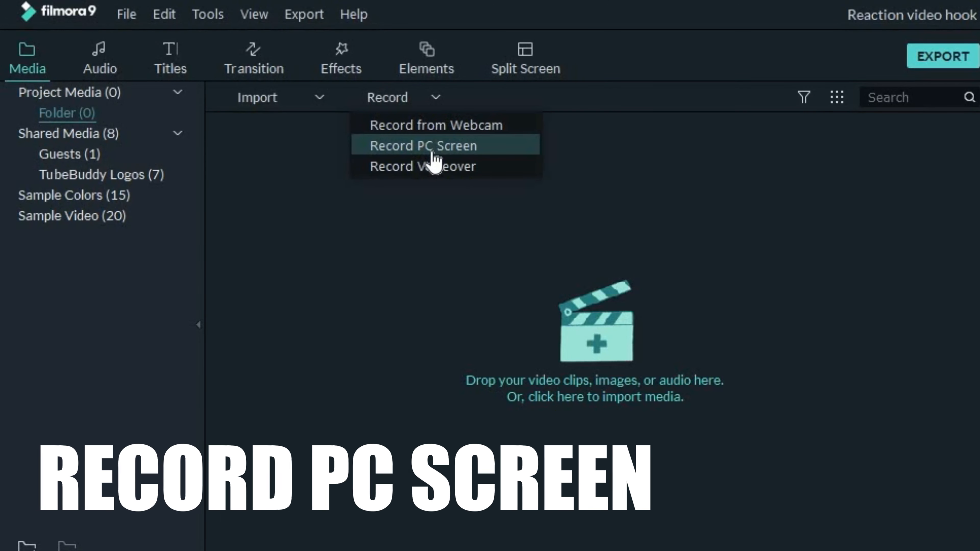
Launch the PC screen recorder and keep the Full Screen 1920×1080 capture area
left_click(423, 145)
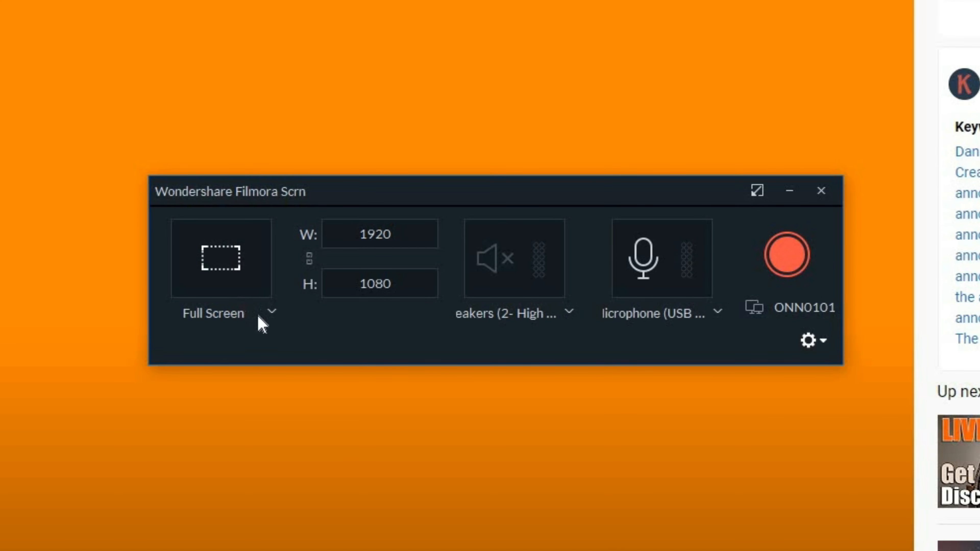
left_click(226, 313)
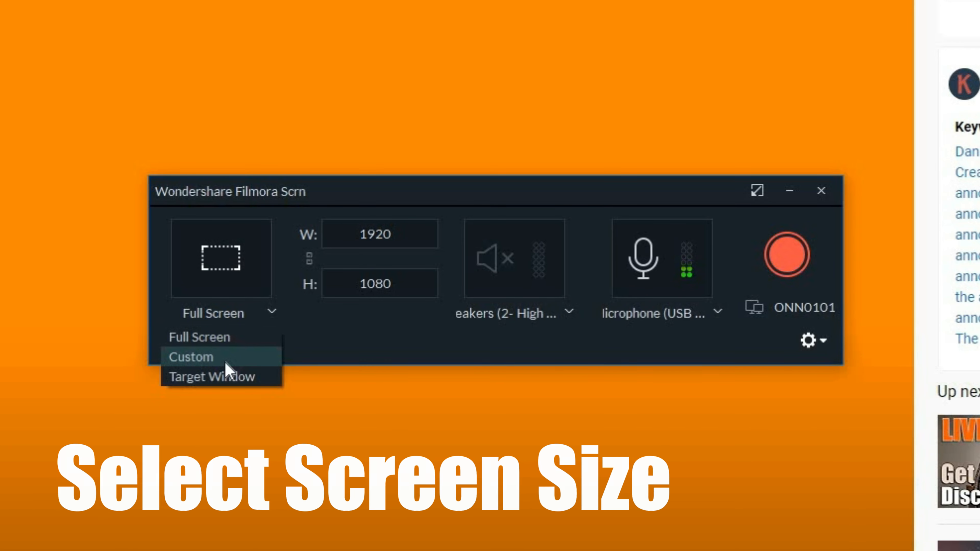
left_click(192, 357)
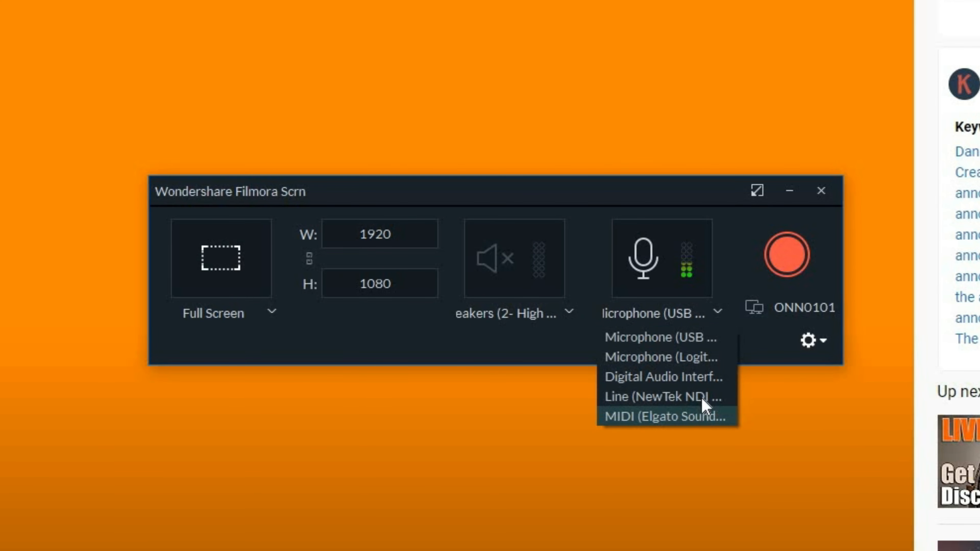
mouse_move(650, 397)
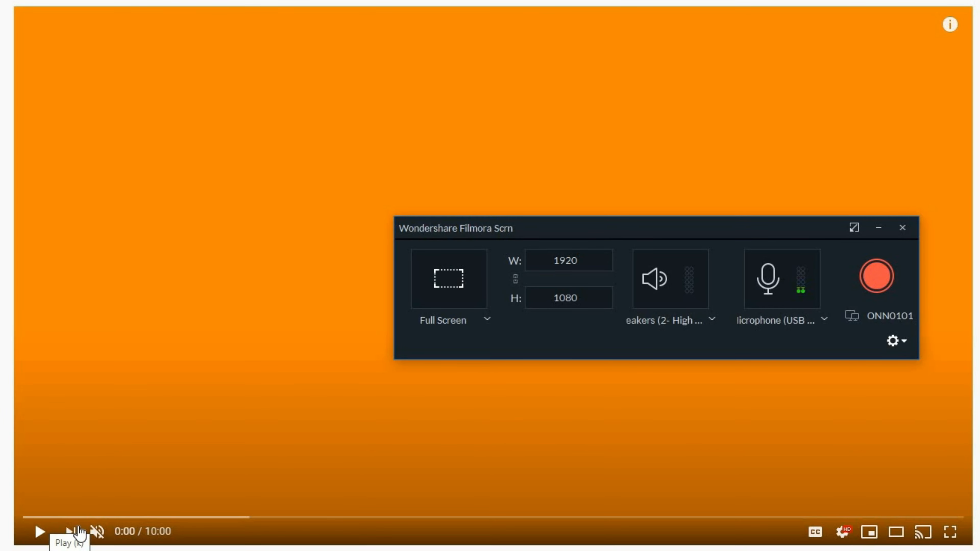
Play the YouTube video, then mute the computer's speaker audio so only the microphone records
left_click(40, 532)
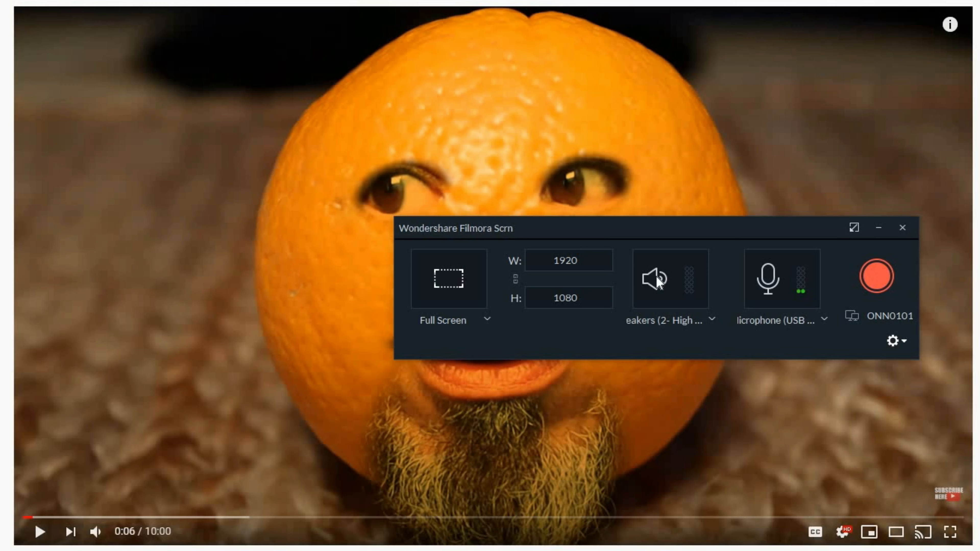
left_click(654, 279)
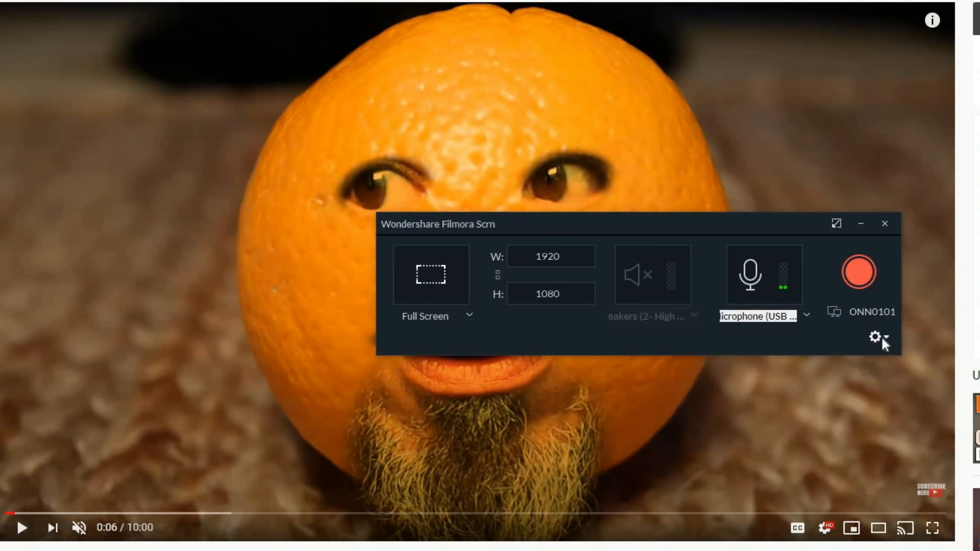
Enable 'Record the Camera Stream' in the advanced settings so the webcam overlay appears
left_click(876, 337)
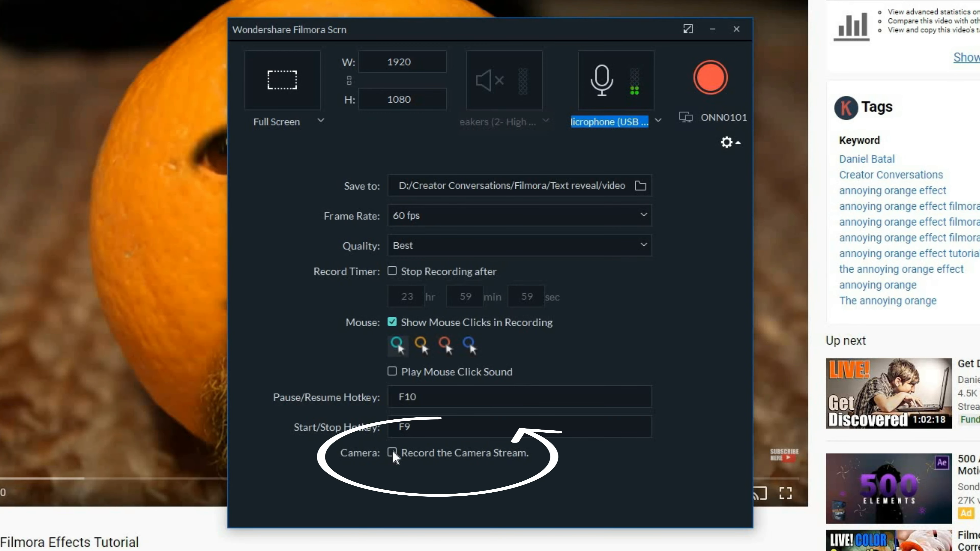
left_click(392, 453)
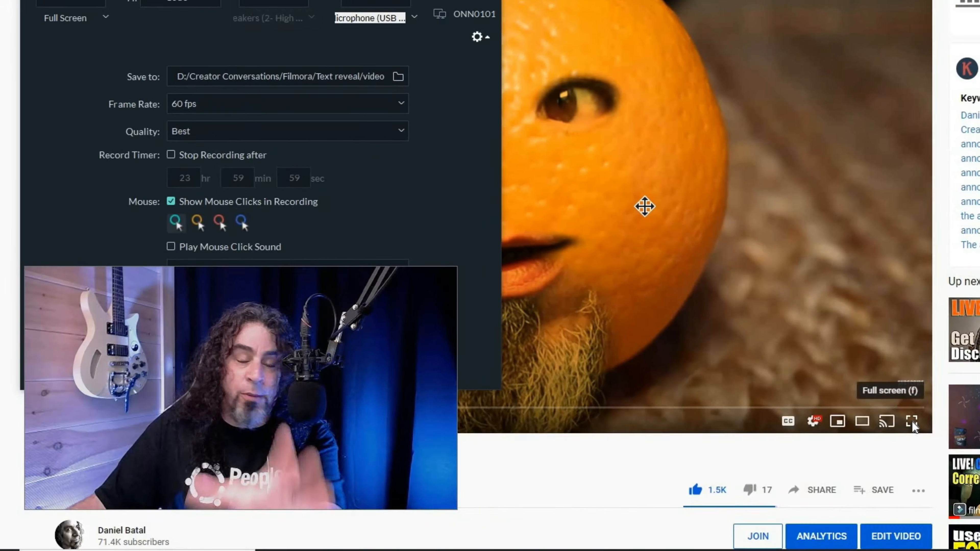
Put the YouTube video in full screen and start the recording with the webcam in the lower left
left_click(911, 421)
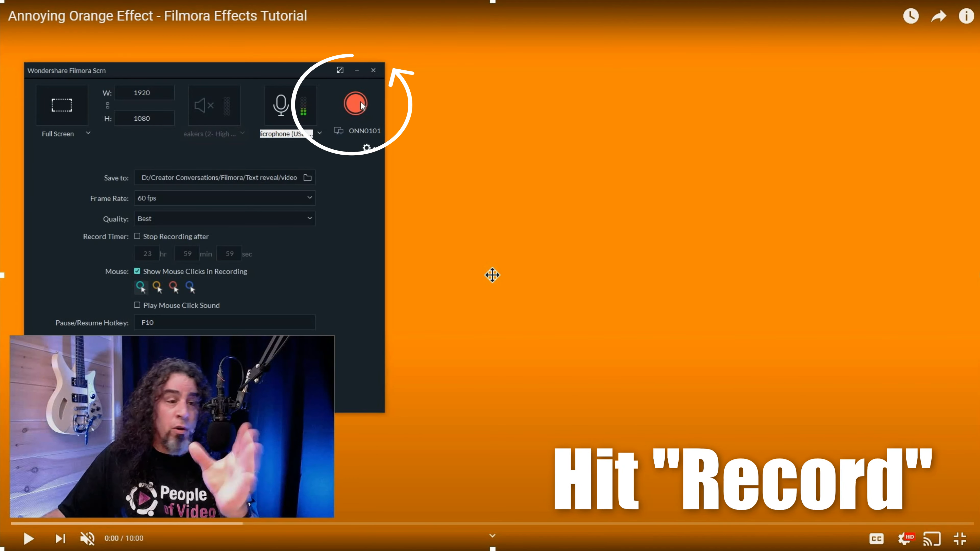
left_click(356, 103)
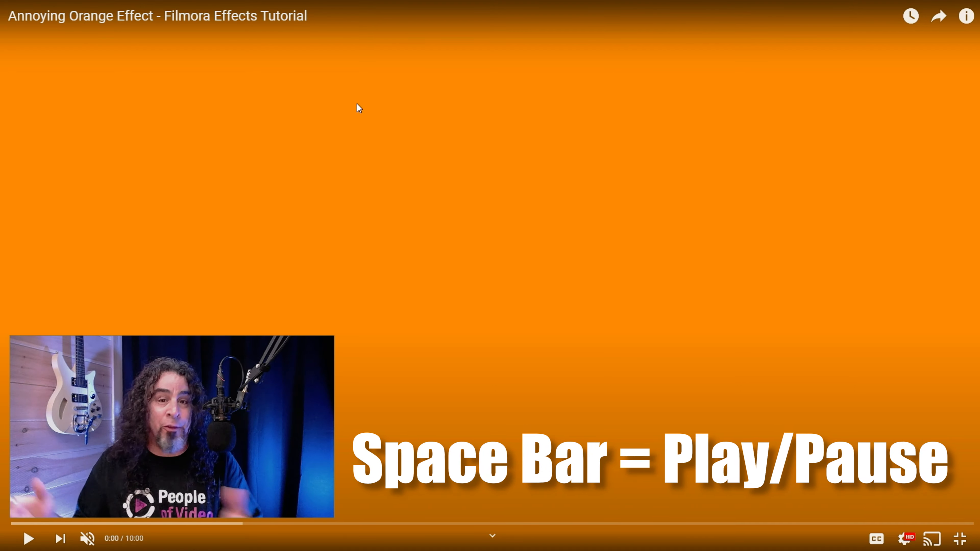
Play the full-screen Annoying Orange Effect video with Space so it is captured to 0:12
key("space")
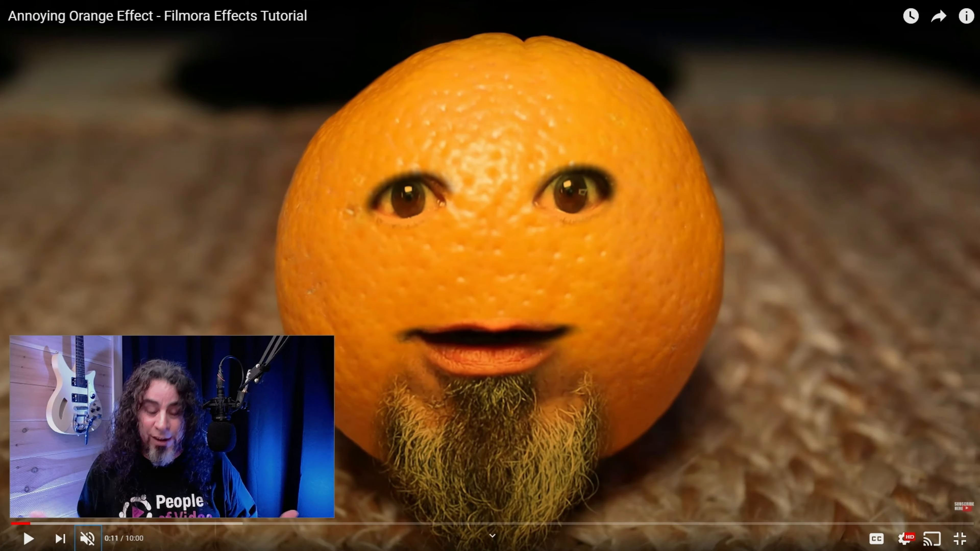
key("space")
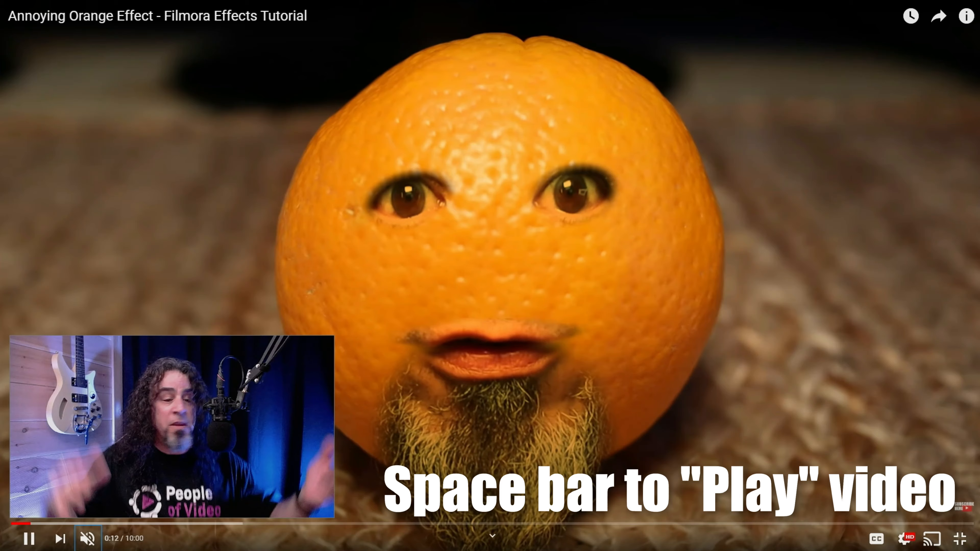